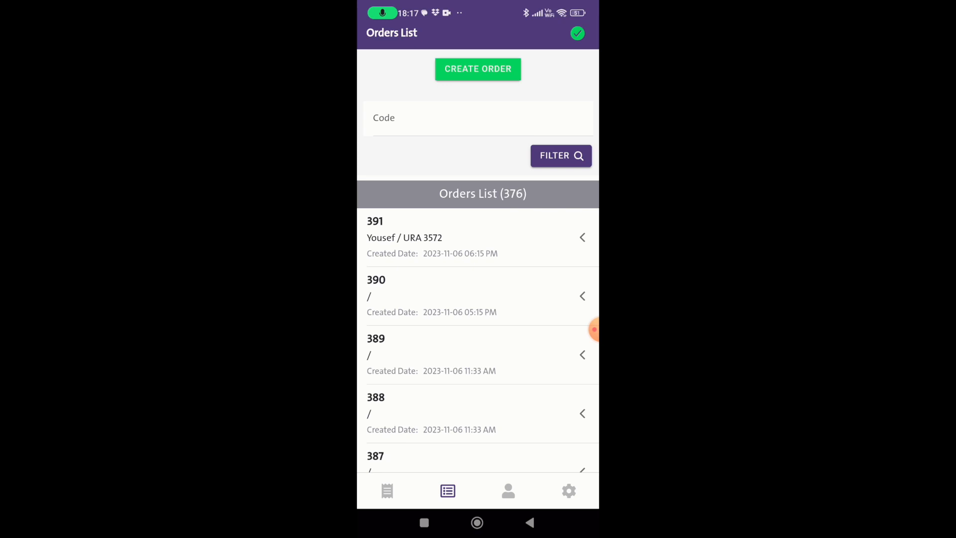
Create a new order and choose Dammam Yard as the pickup source.
{"action": "left_click", "coordinate": [478, 68]}
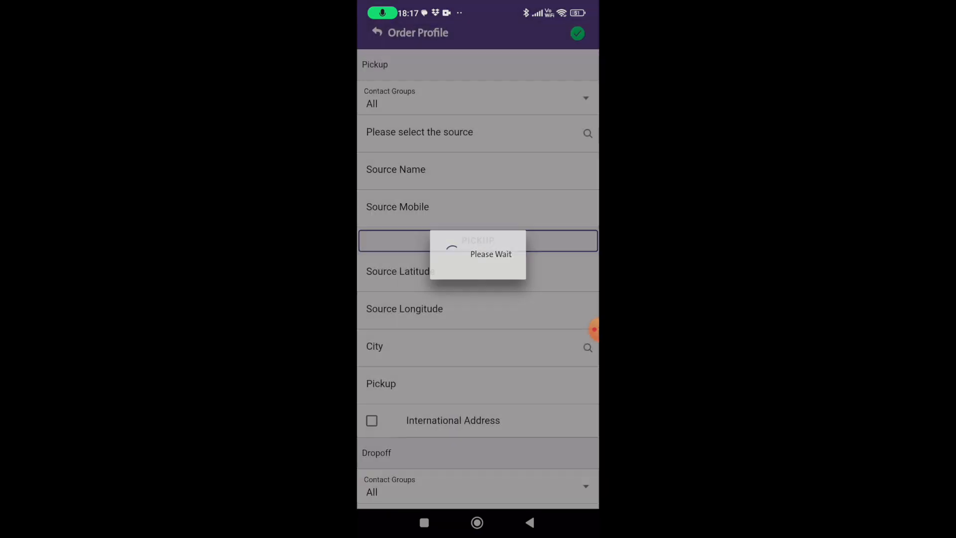
{"action": "left_click", "coordinate": [477, 131]}
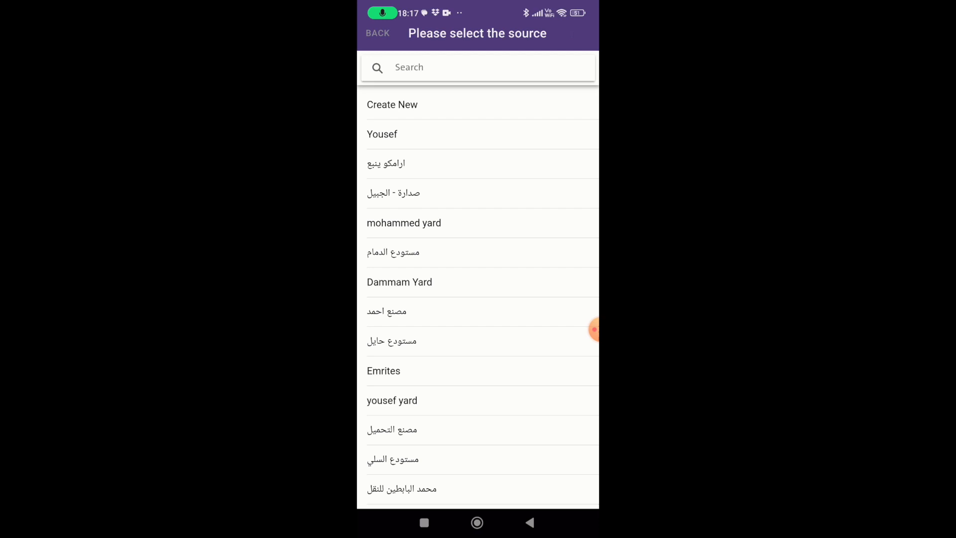
{"action": "left_click", "coordinate": [400, 282]}
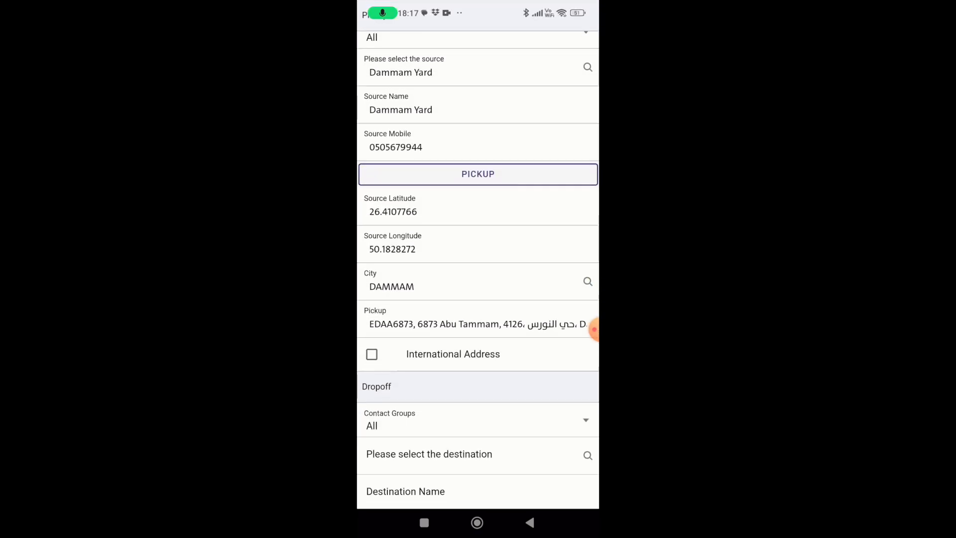
{"action": "scroll", "scroll_direction": "down", "scroll_amount": 3}
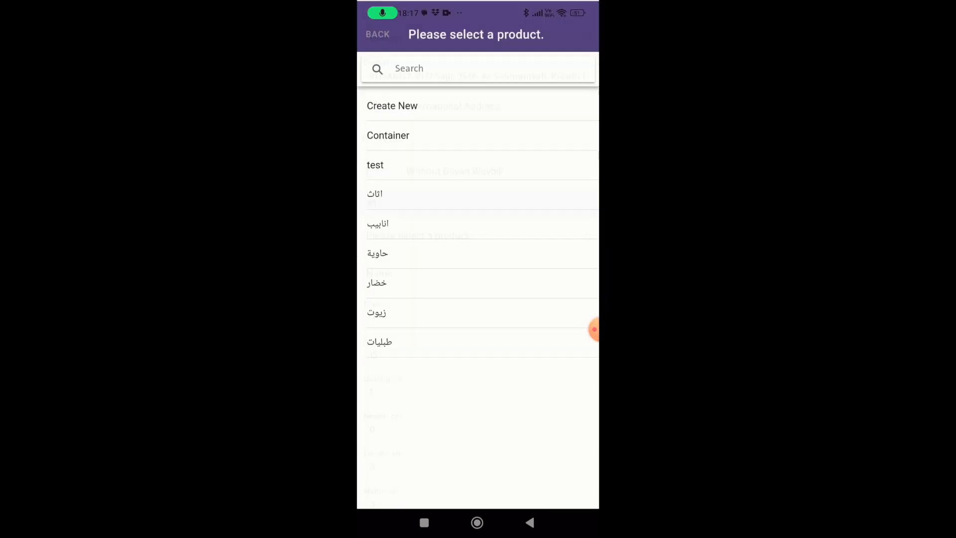
Choose the 29-ton containers product and Cash as the payment method.
{"action": "left_click", "coordinate": [388, 135]}
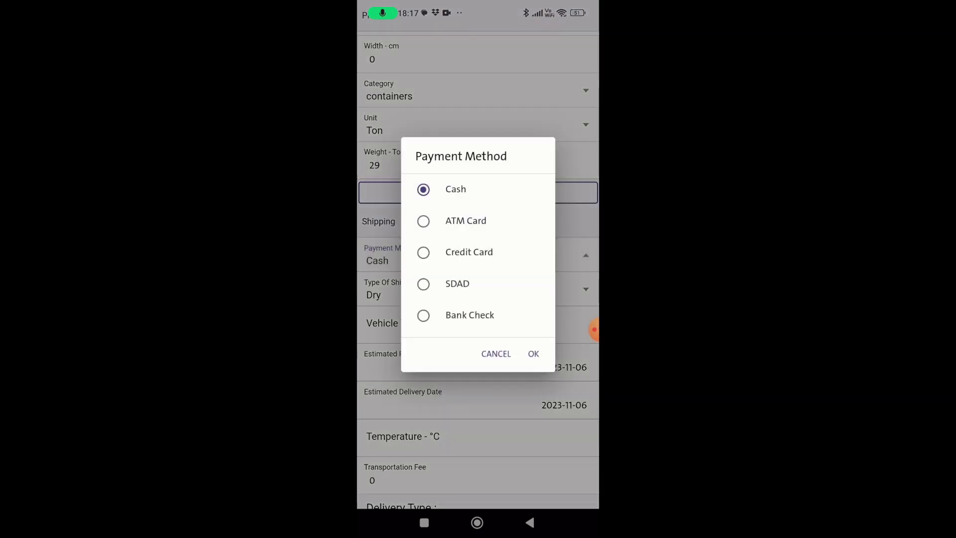
{"action": "left_click", "coordinate": [532, 353]}
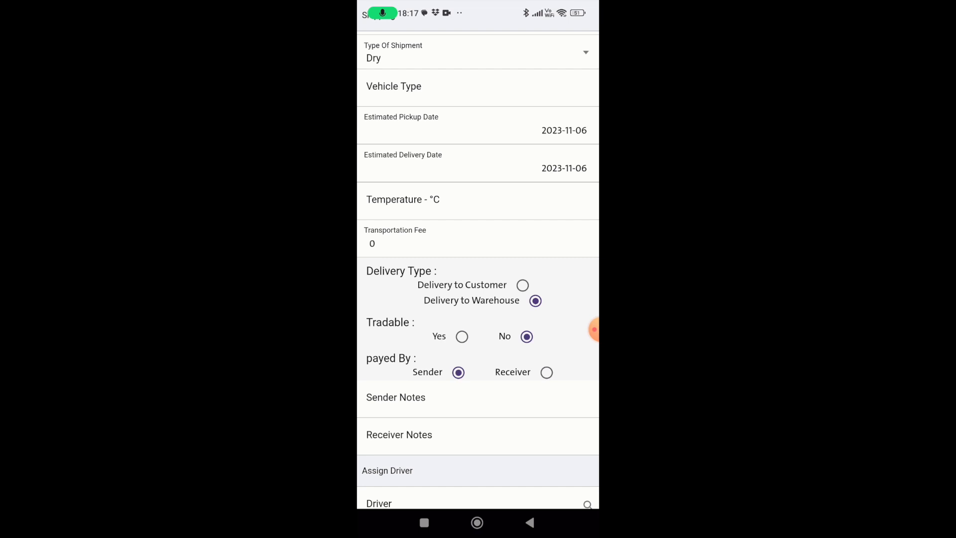
{"action": "scroll", "scroll_direction": "down", "scroll_amount": 3}
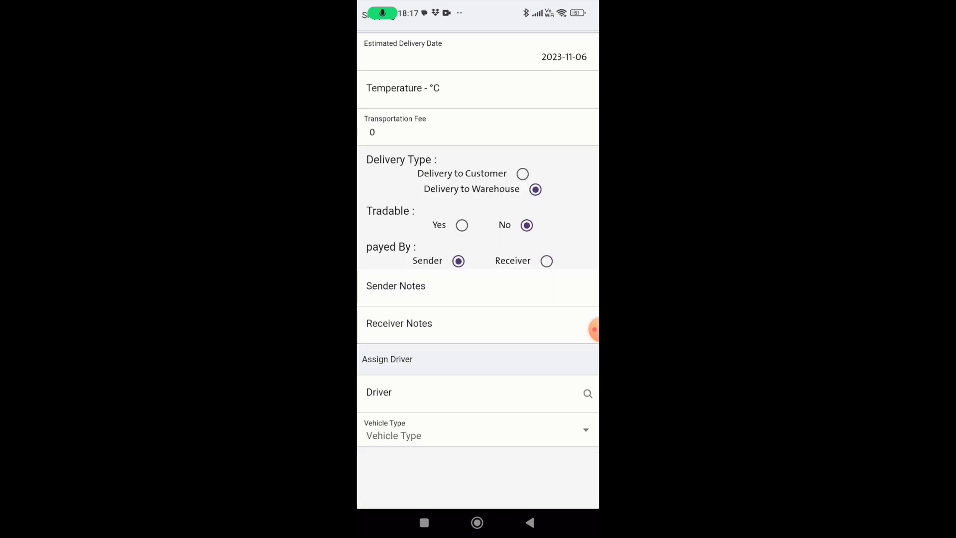
{"action": "left_click", "coordinate": [477, 394]}
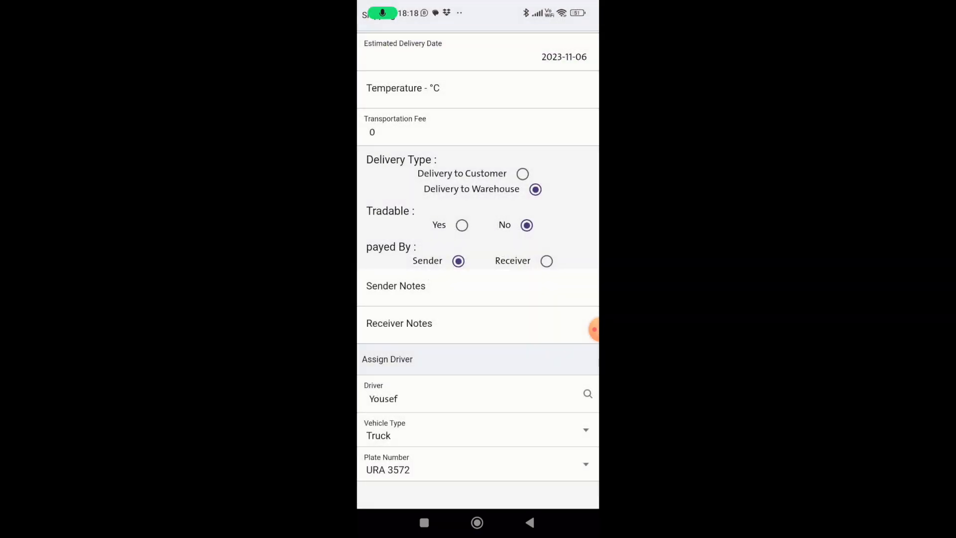
{"action": "scroll", "scroll_direction": "down", "scroll_amount": 3}
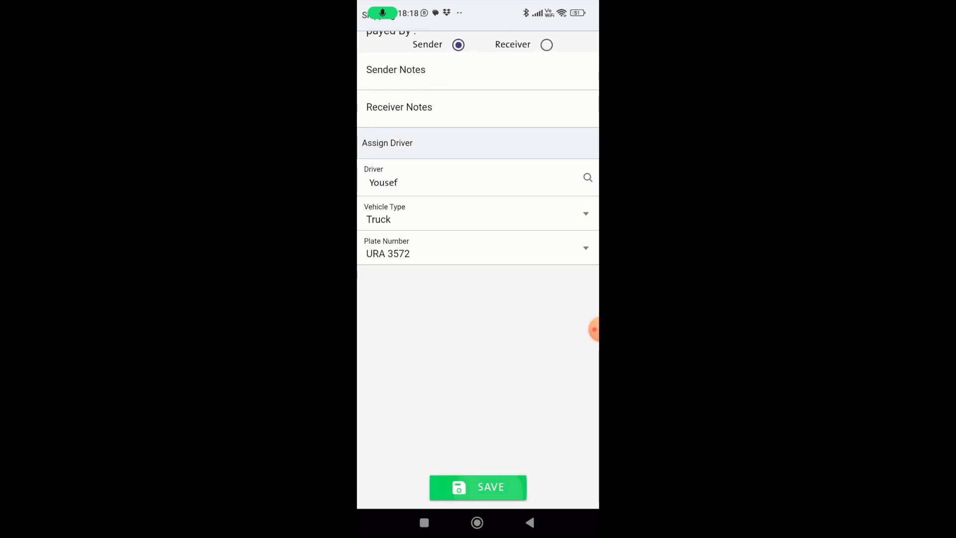
{"action": "left_click", "coordinate": [477, 486]}
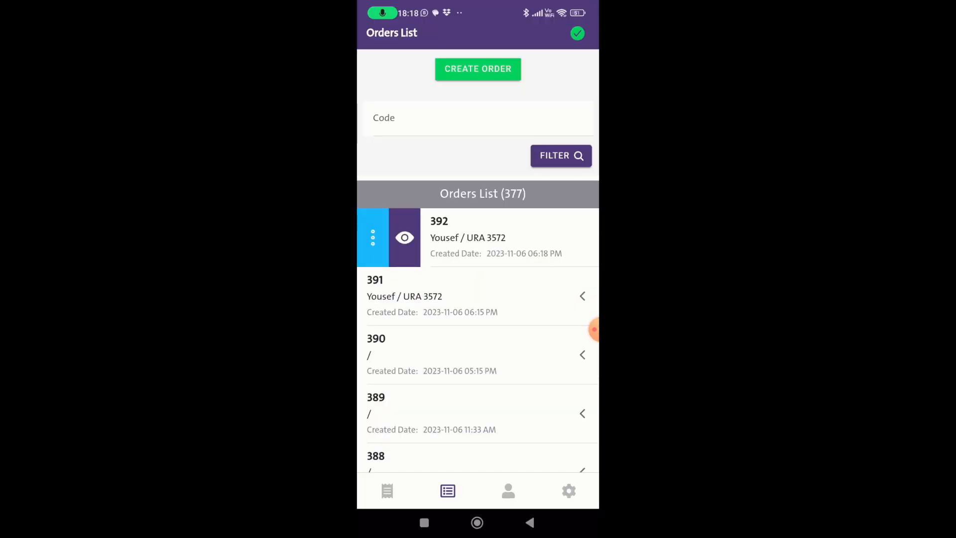
Share the waybill link for order 392, then dismiss its action sheet.
{"action": "left_click", "coordinate": [373, 237]}
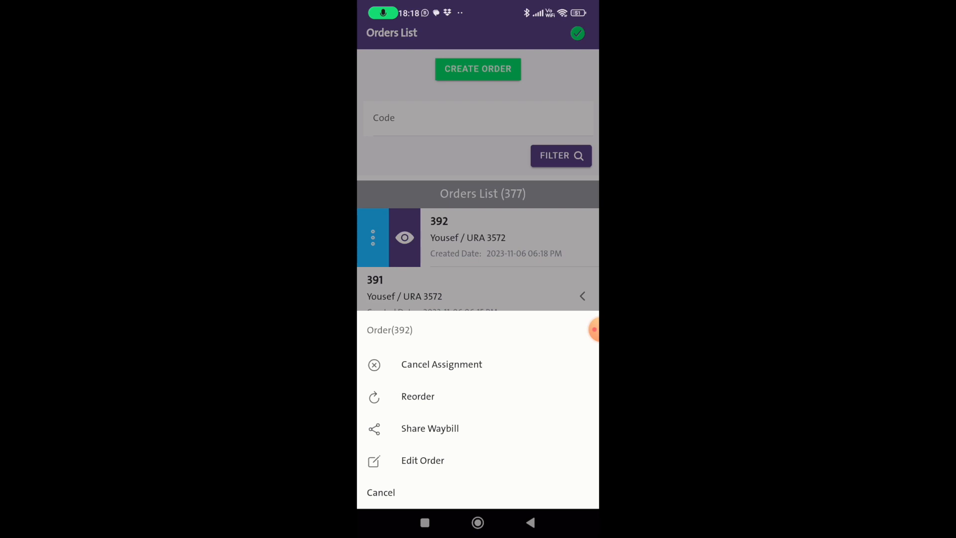
{"action": "left_click", "coordinate": [429, 429]}
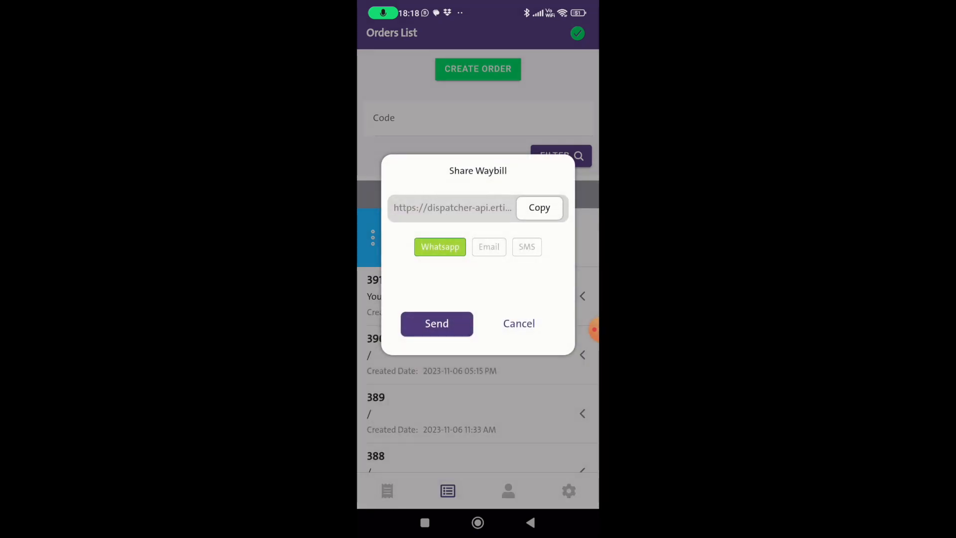
{"action": "left_click", "coordinate": [518, 323]}
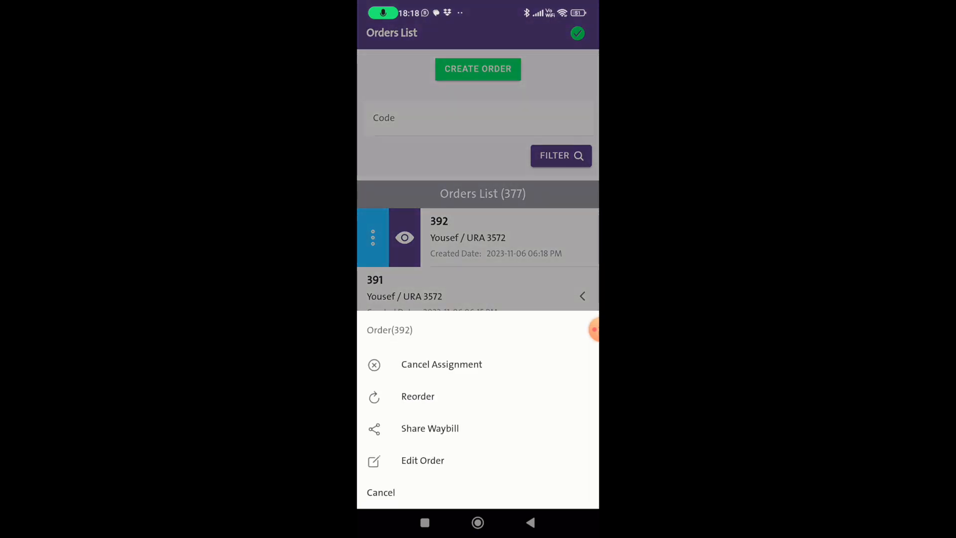
{"action": "left_click", "coordinate": [423, 460]}
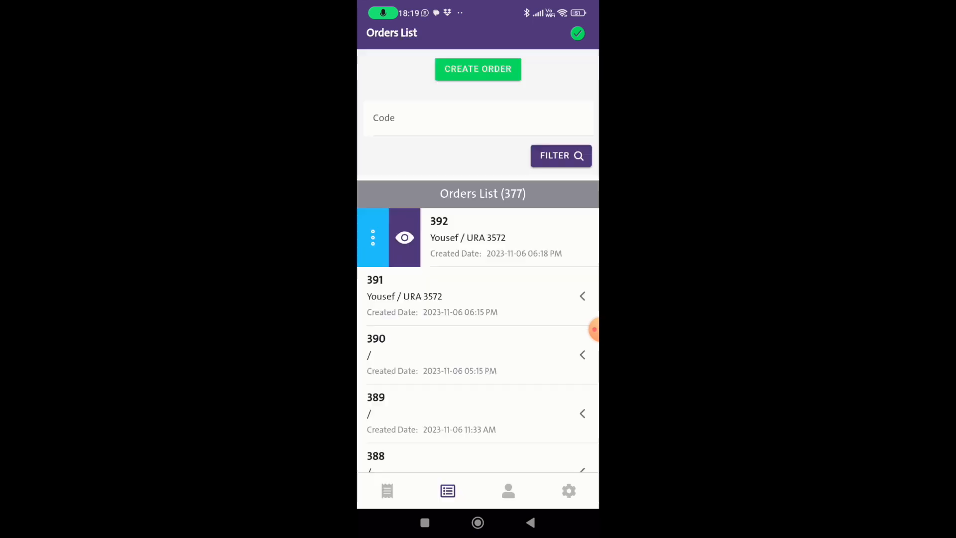
{"action": "left_click", "coordinate": [386, 490]}
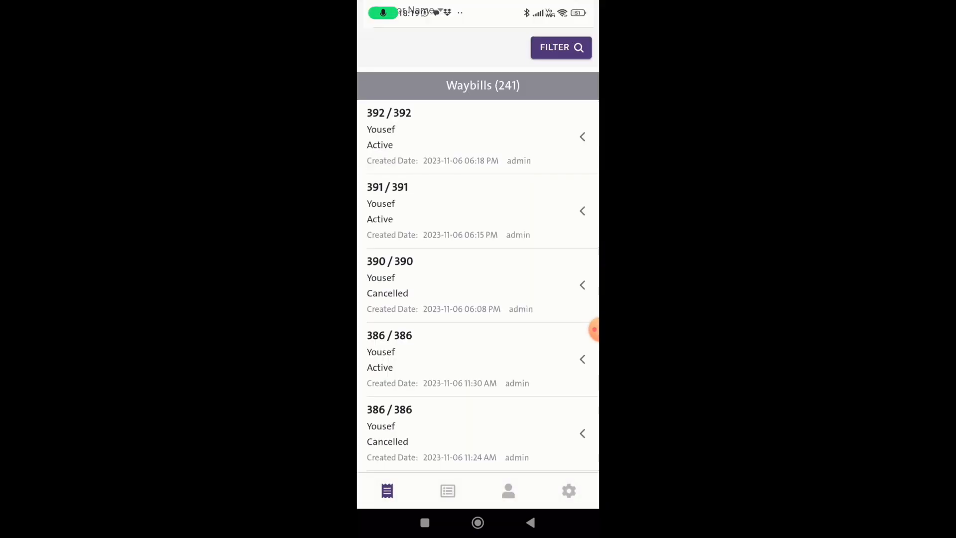
{"action": "scroll", "scroll_direction": "up", "scroll_amount": 3}
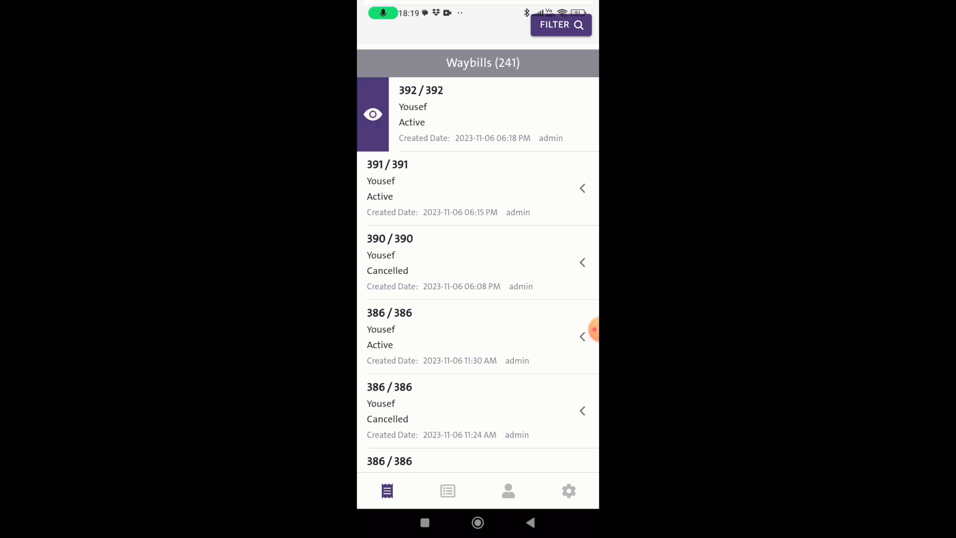
{"action": "left_click", "coordinate": [582, 336]}
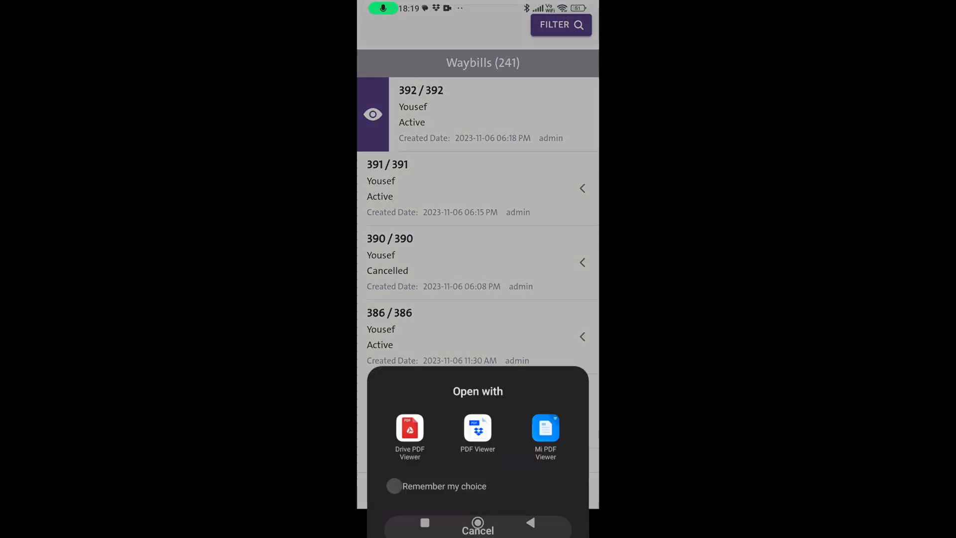
{"action": "left_click", "coordinate": [478, 530]}
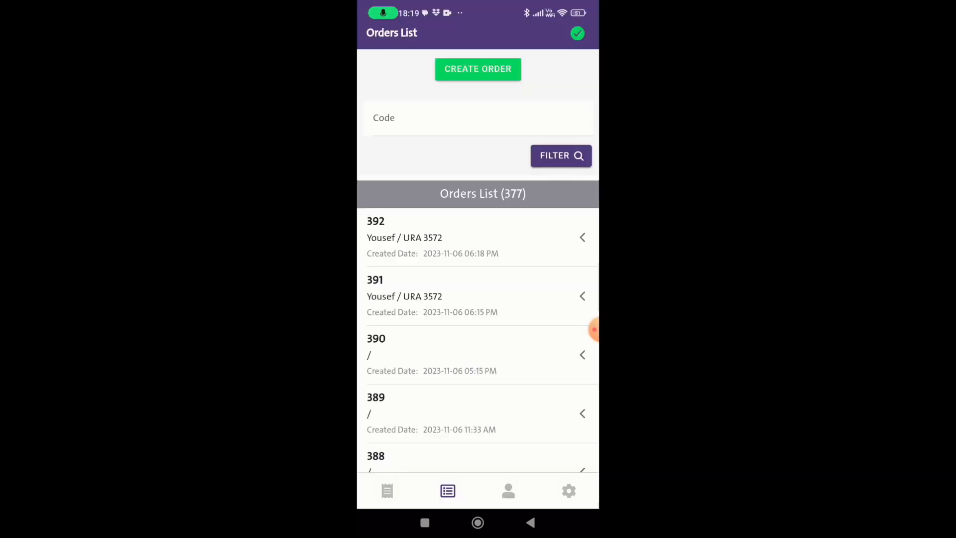